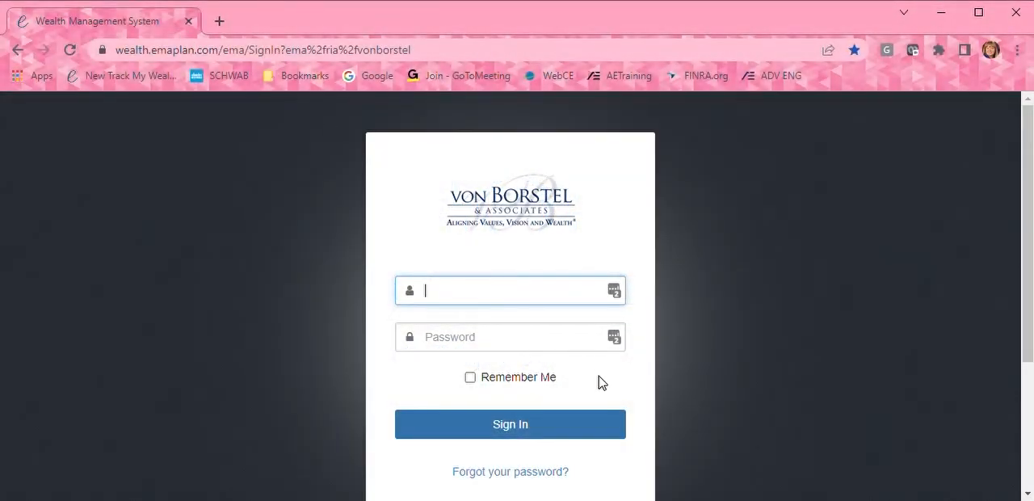
mouse_move(919, 314)
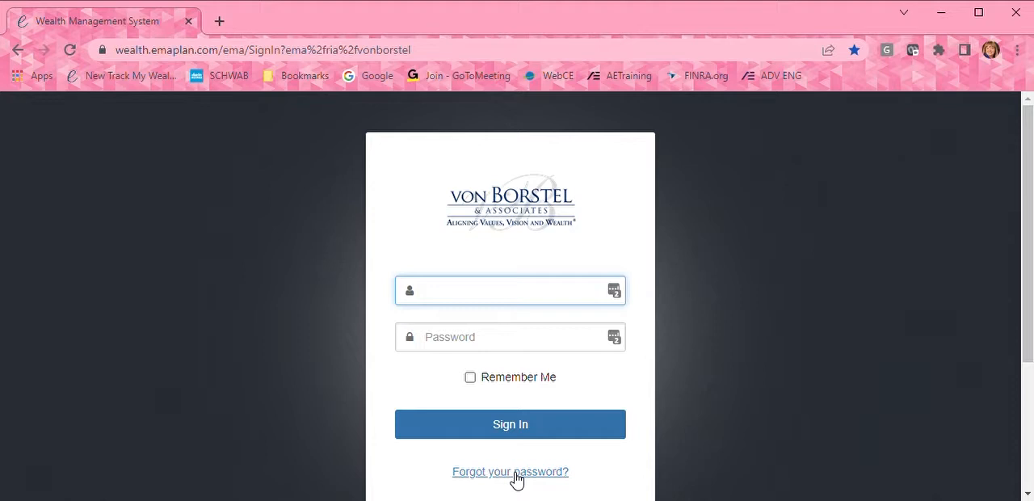
Request a password reset with username and email, answer the security question, and decline LastPass saving.
click(510, 471)
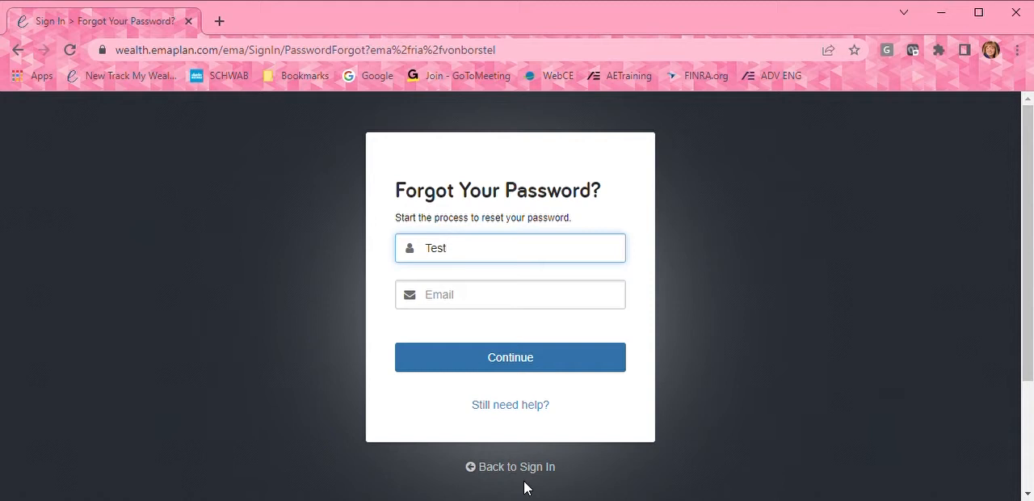
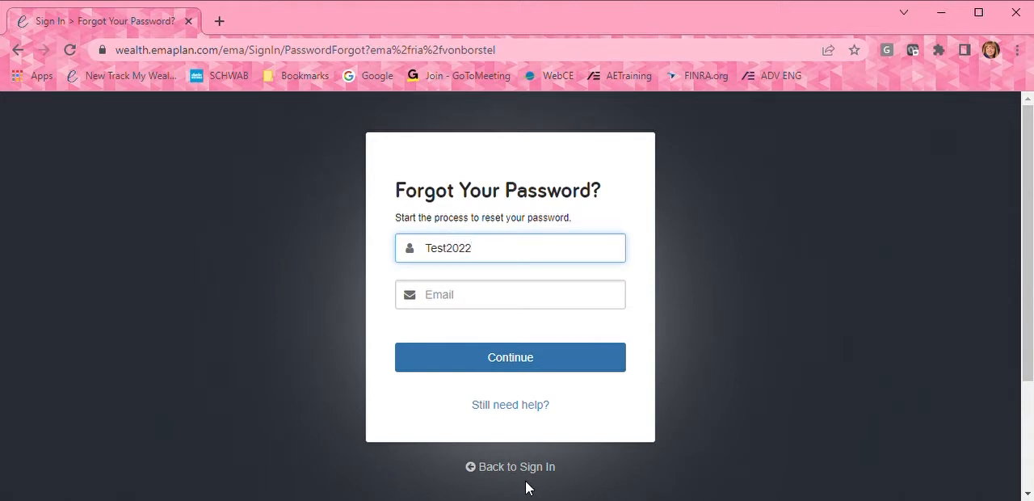
click(510, 294)
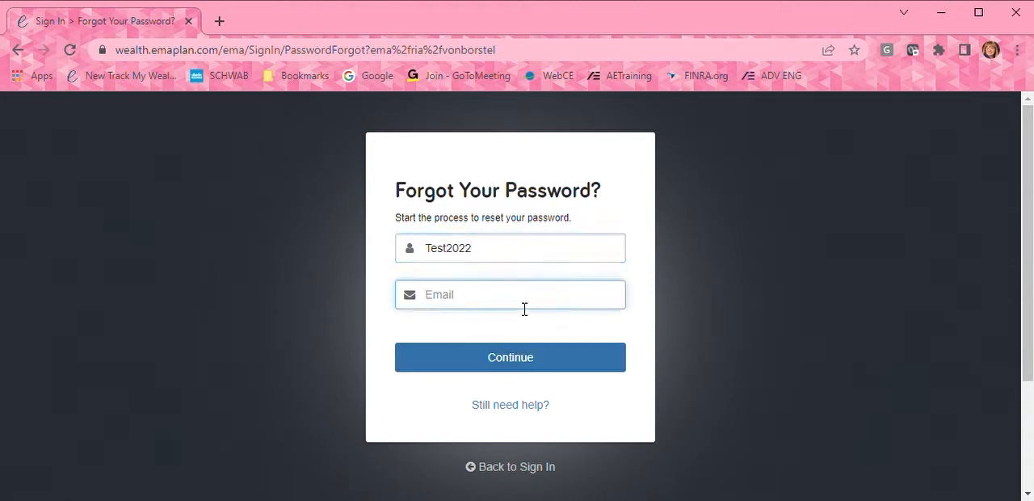
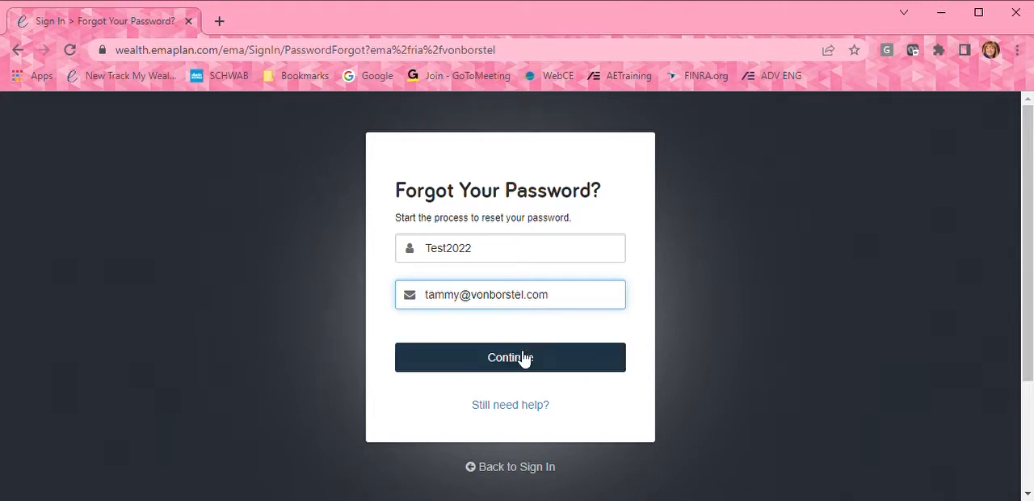
click(510, 357)
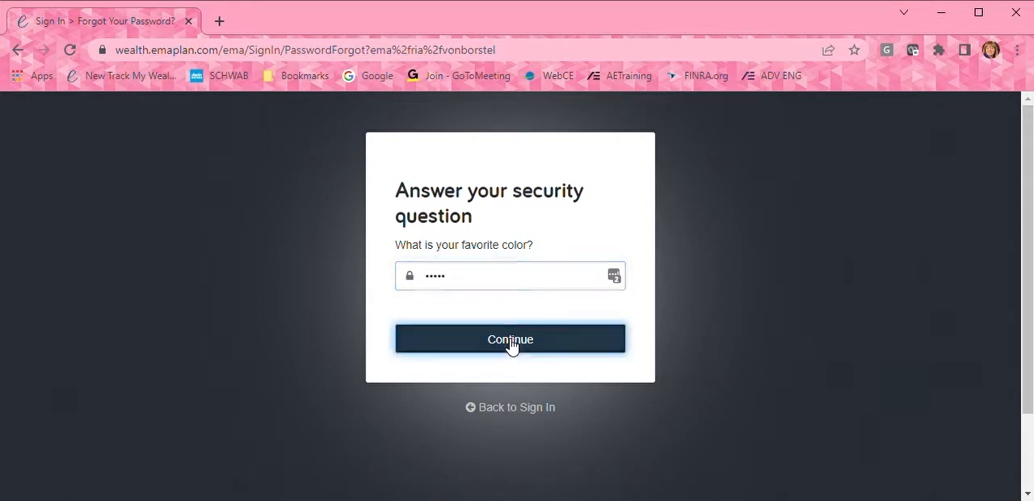
click(510, 338)
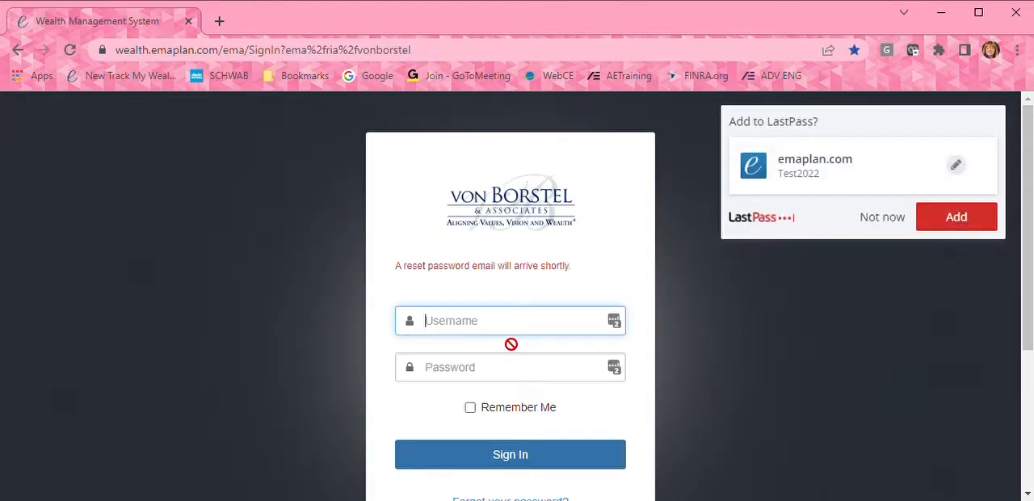
click(882, 216)
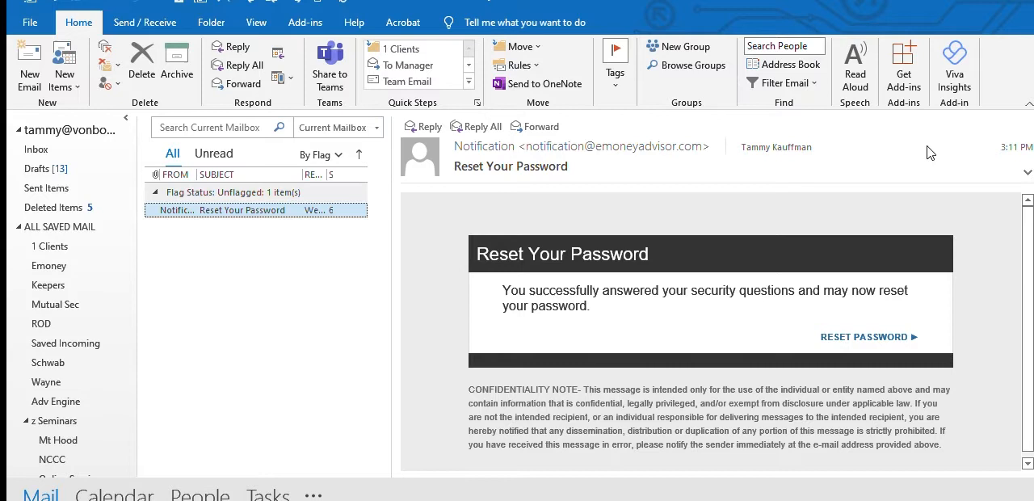
mouse_move(745, 41)
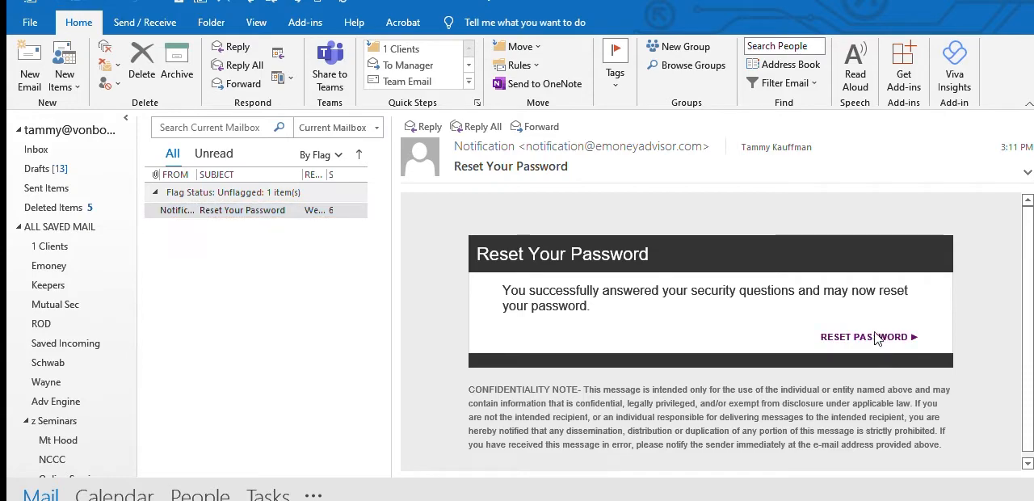
Follow the email's RESET PASSWORD link and submit the texted verification code.
click(864, 337)
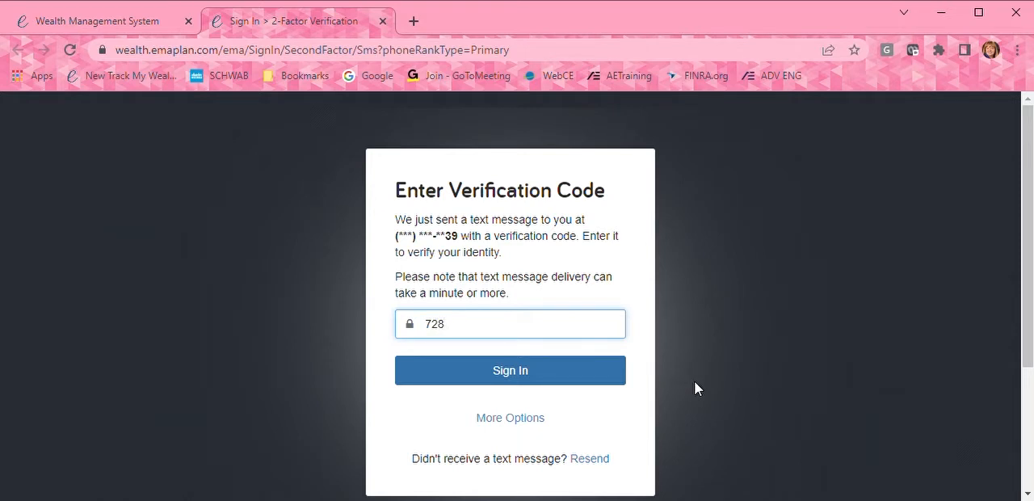
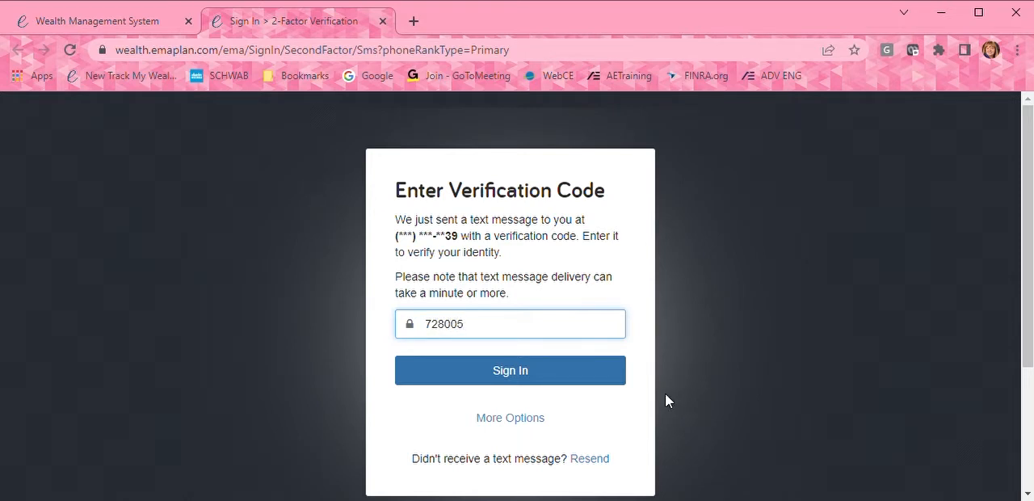
click(509, 370)
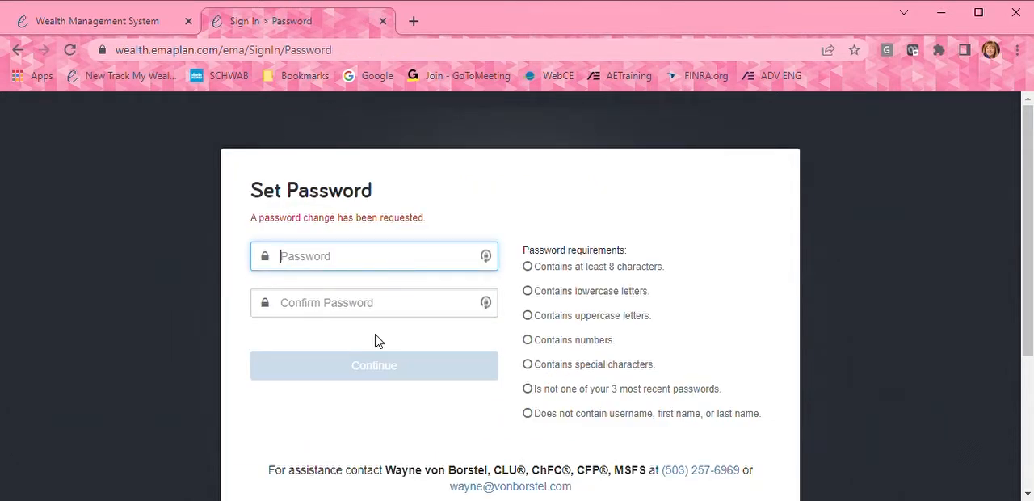
Enter and confirm the new password, submit it, and decline LastPass updating the login.
click(373, 256)
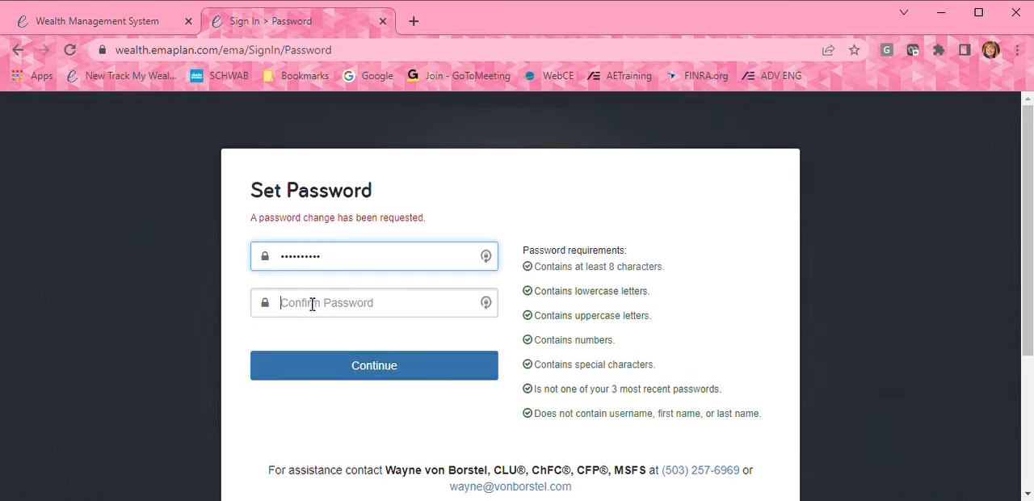
click(374, 302)
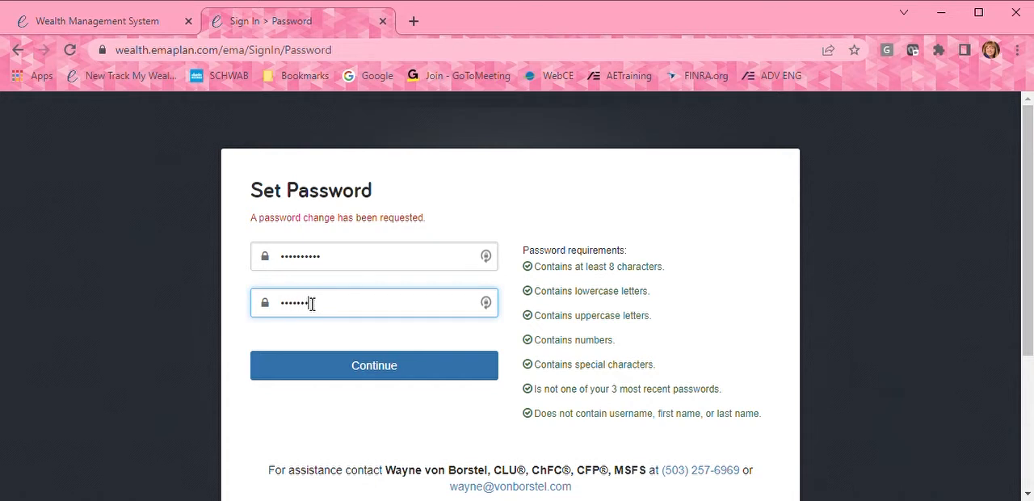
text(•)
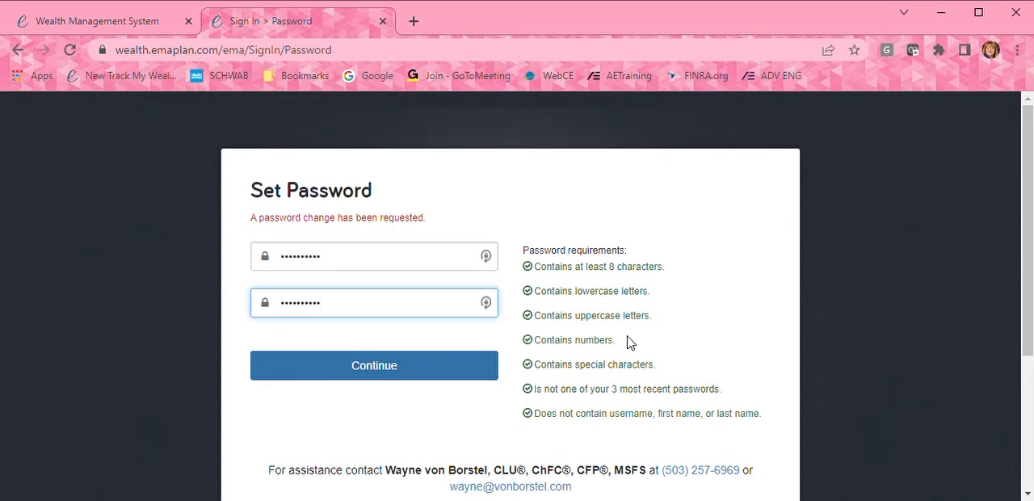
mouse_move(727, 395)
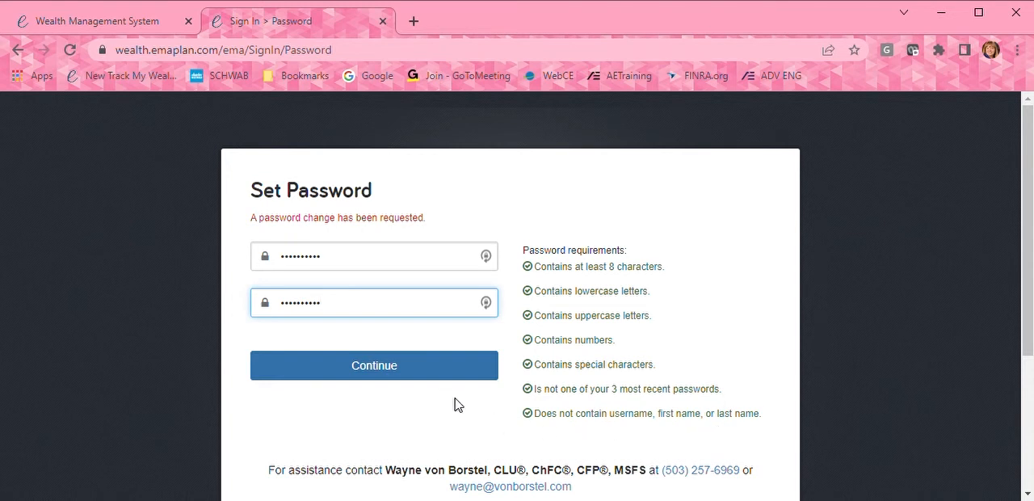
click(373, 366)
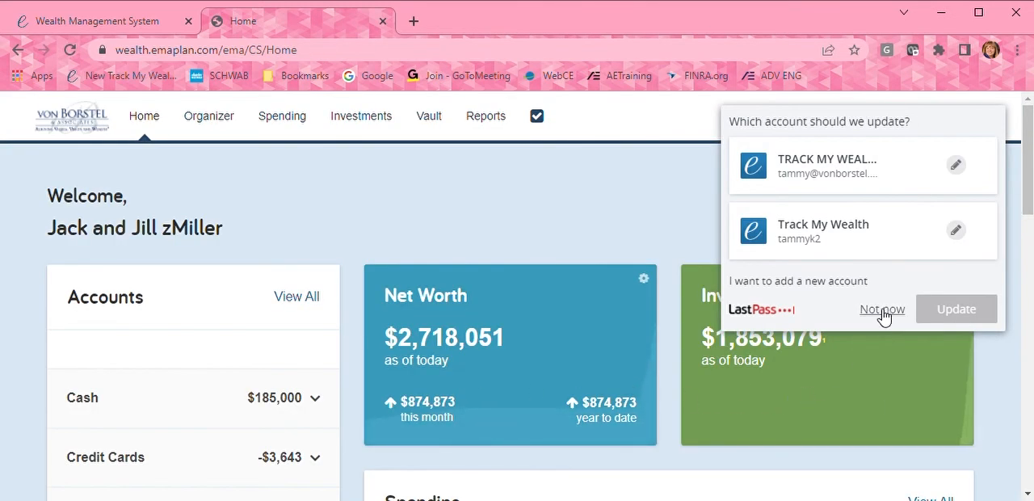
click(882, 309)
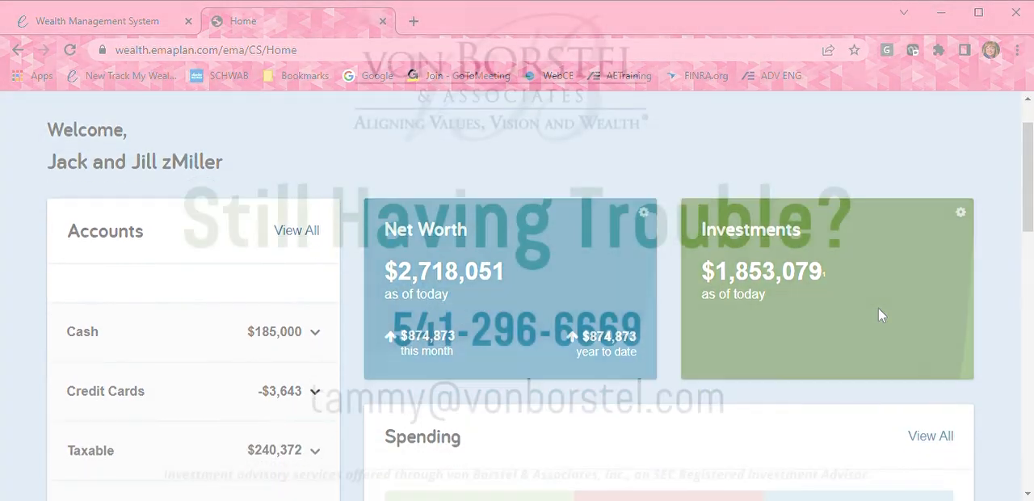